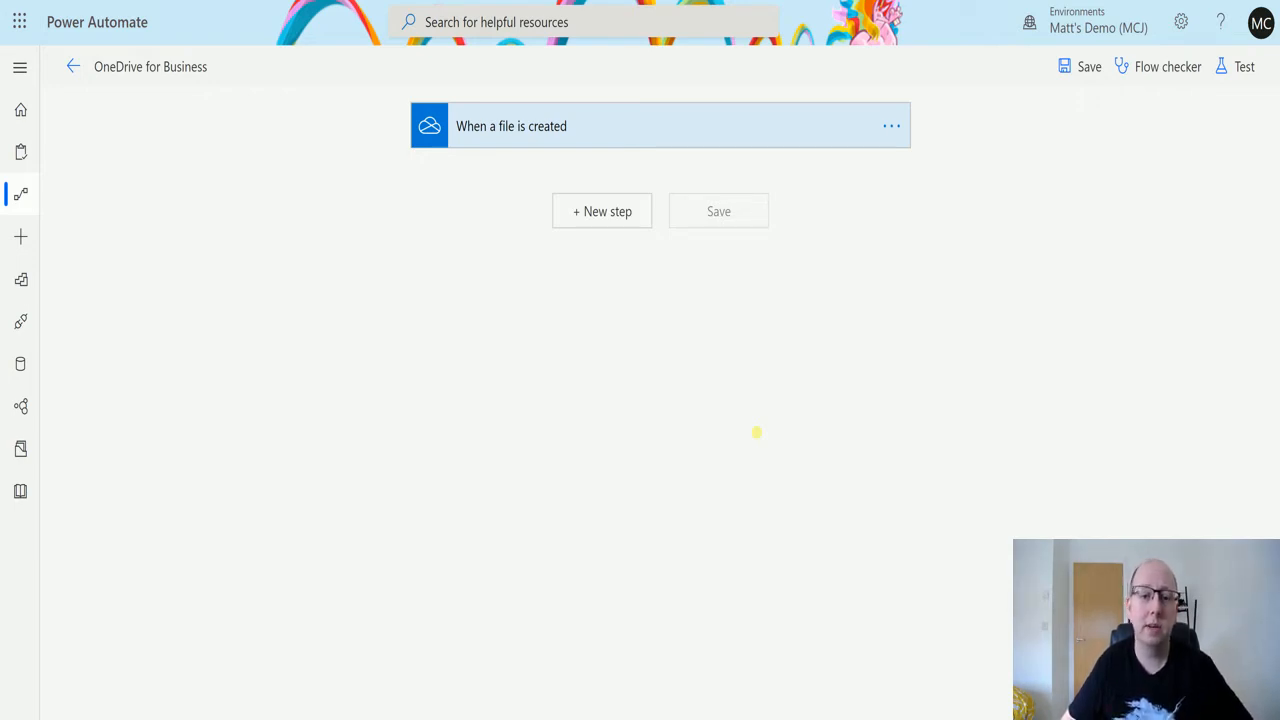
mouse_move(665, 430)
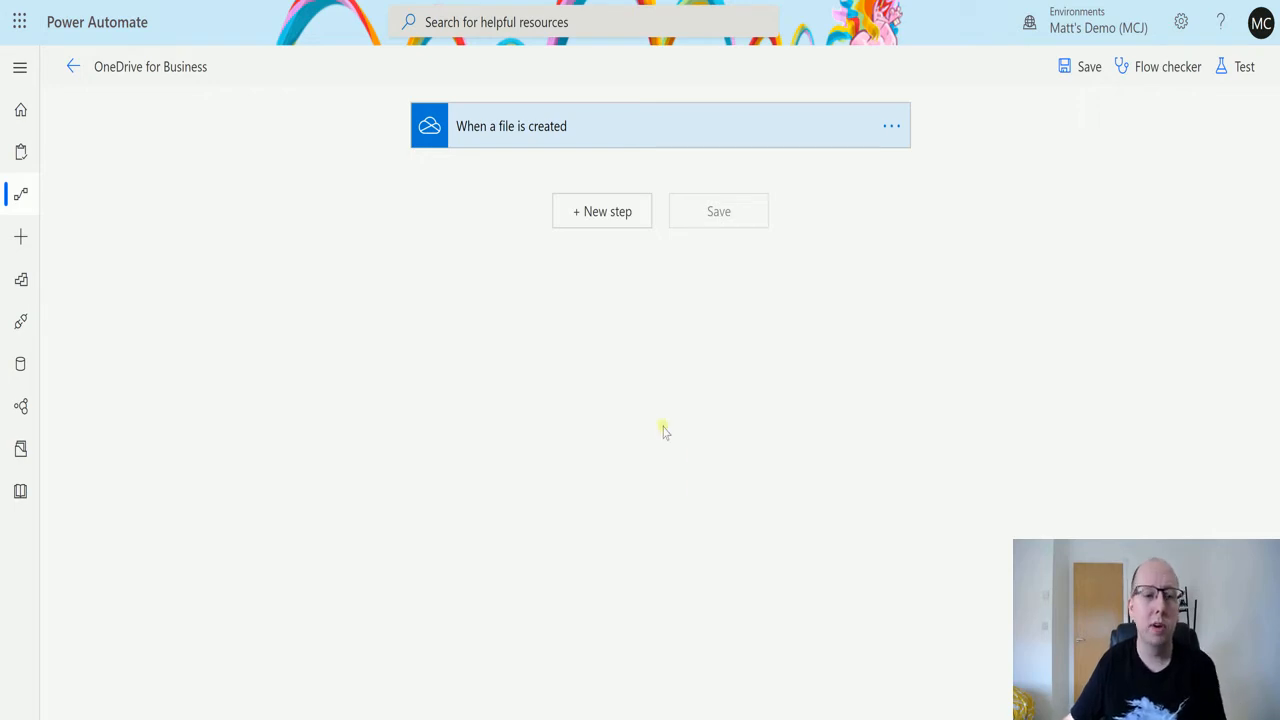
mouse_move(652, 125)
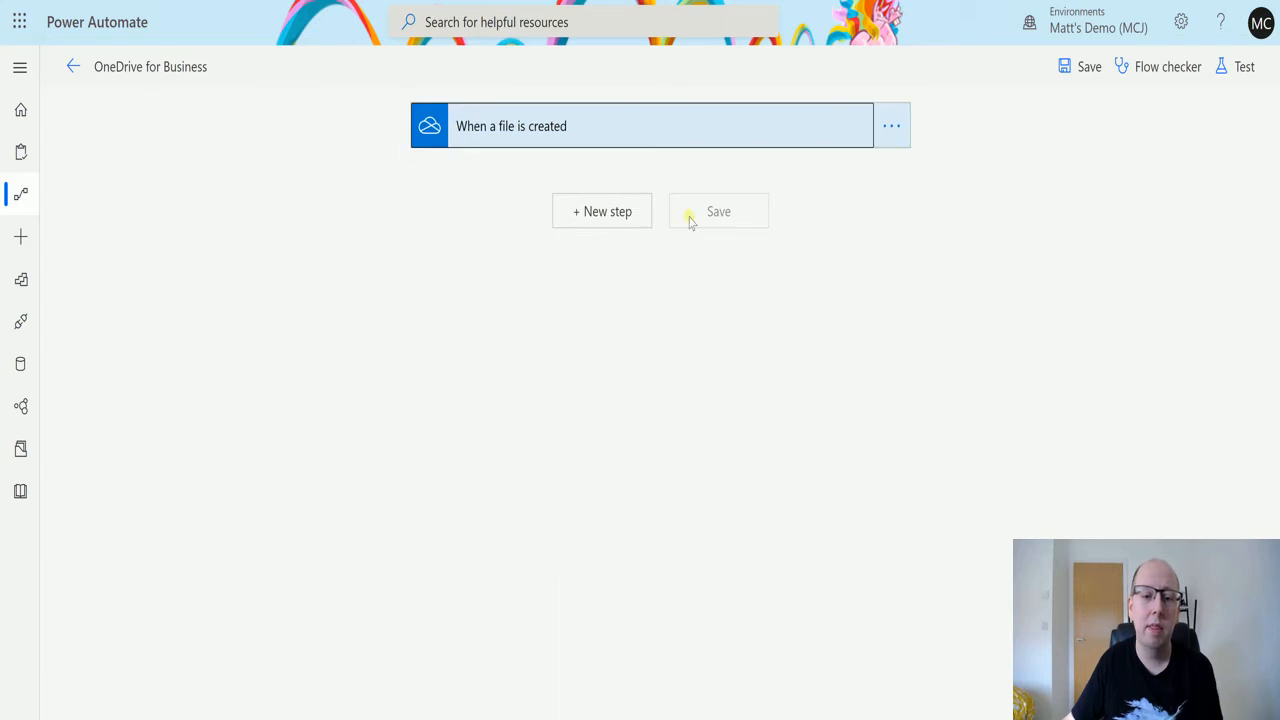
Step: Add a new OneDrive 'Get file metadata using path' action after the file-created trigger
left_click(601, 211)
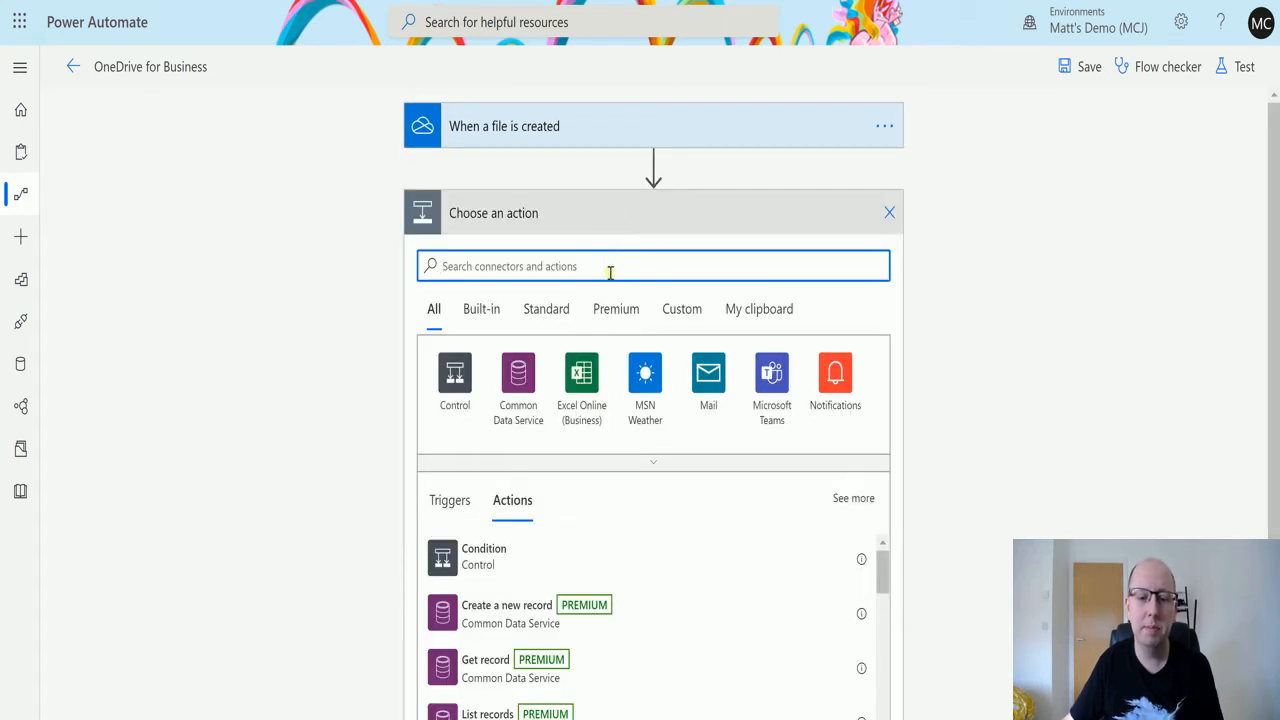
type("onedrive")
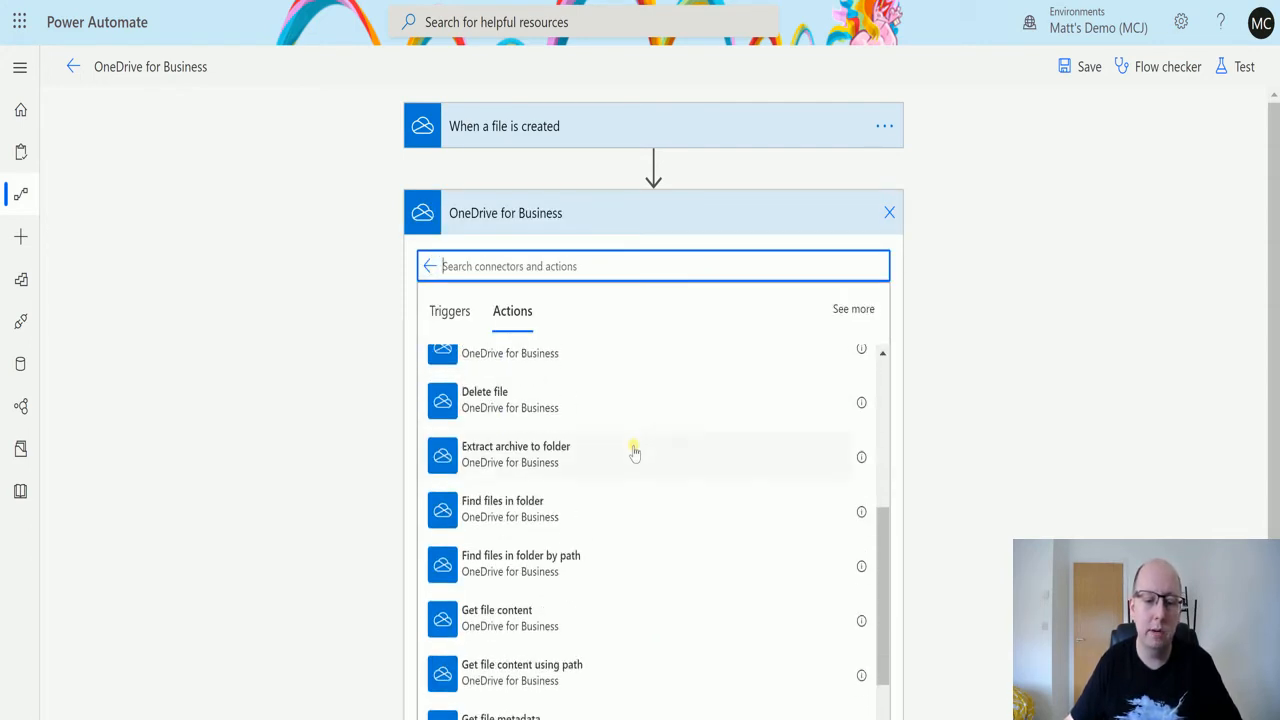
scroll("down", 3)
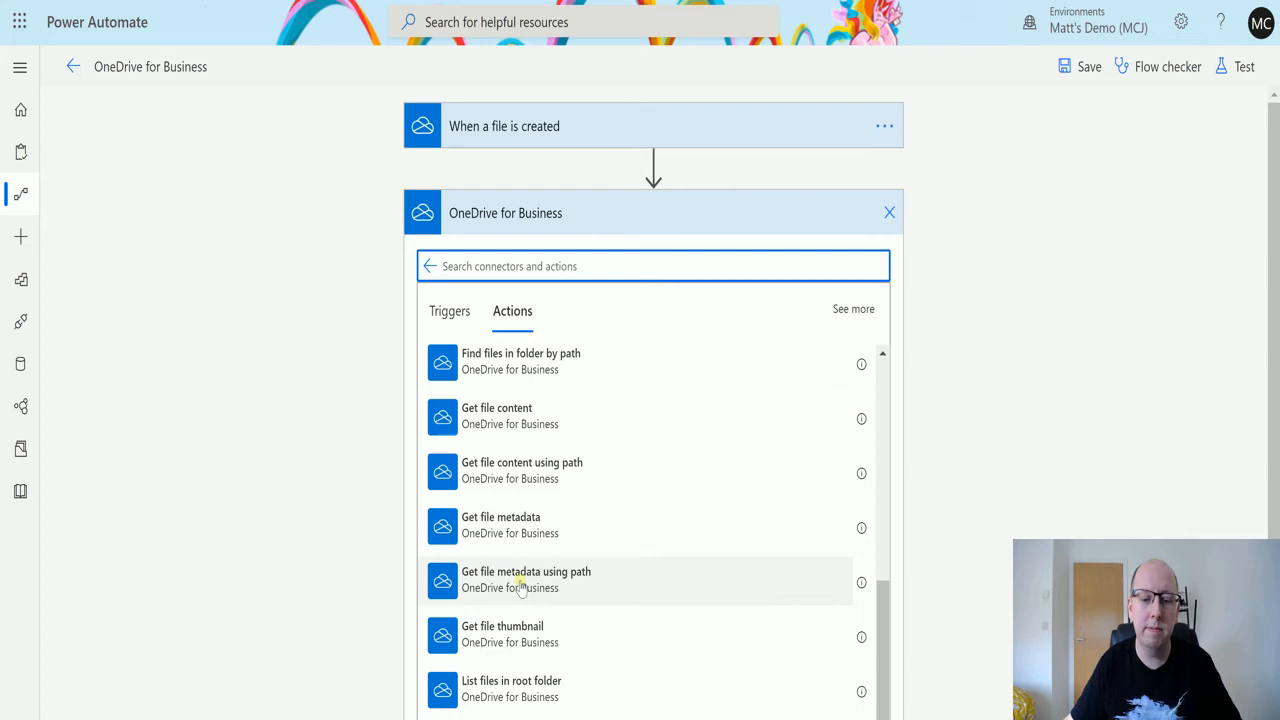
left_click(526, 579)
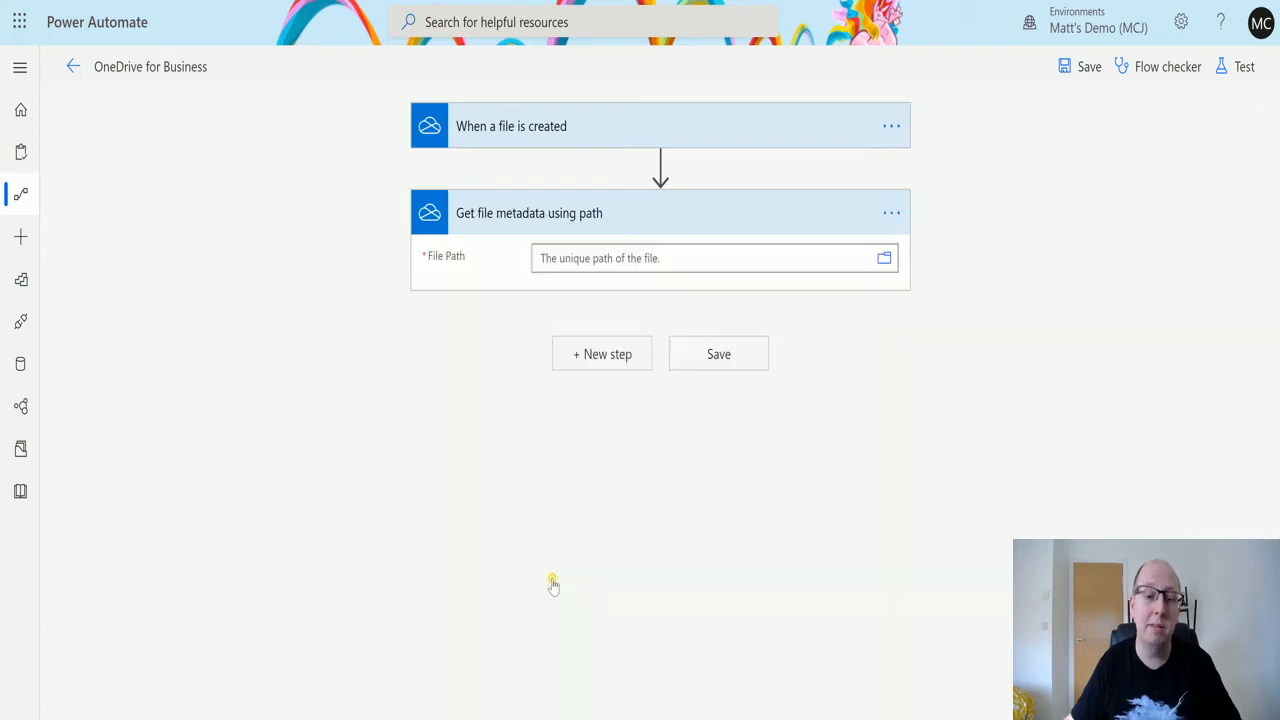
mouse_move(518, 250)
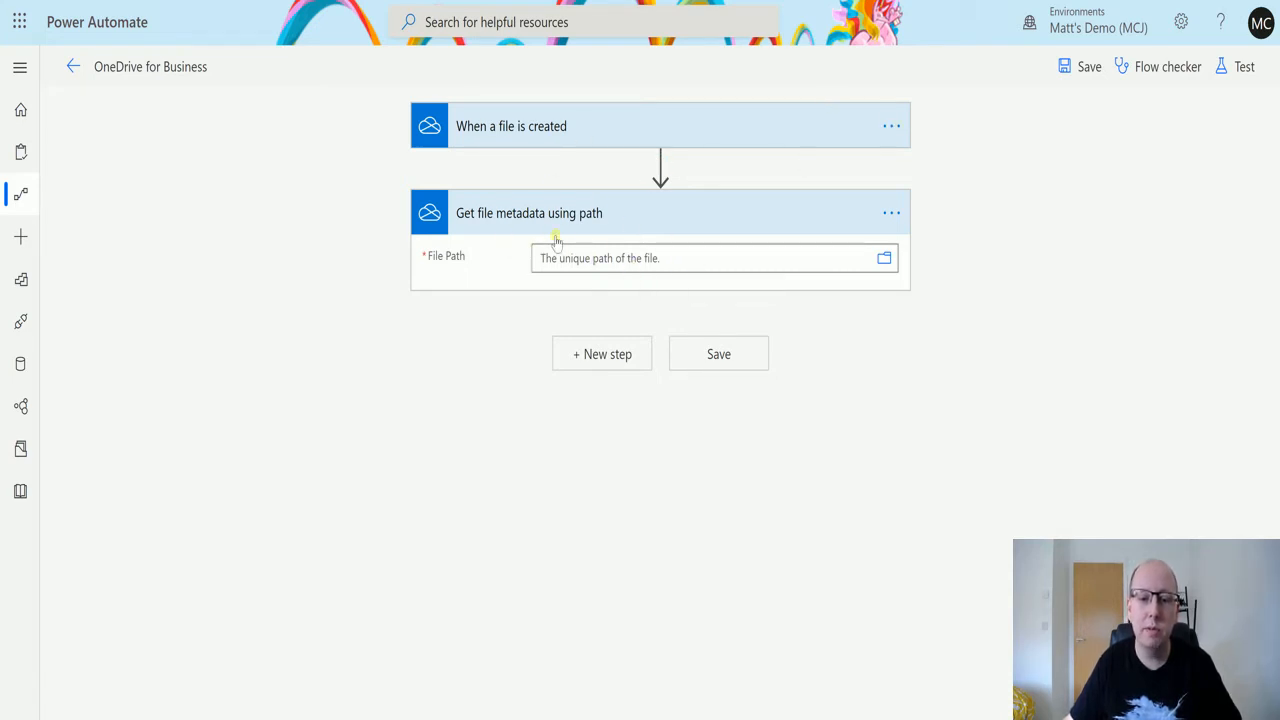
Step: Browse the File Path picker into the OneDrive Root folder's contents
left_click(884, 258)
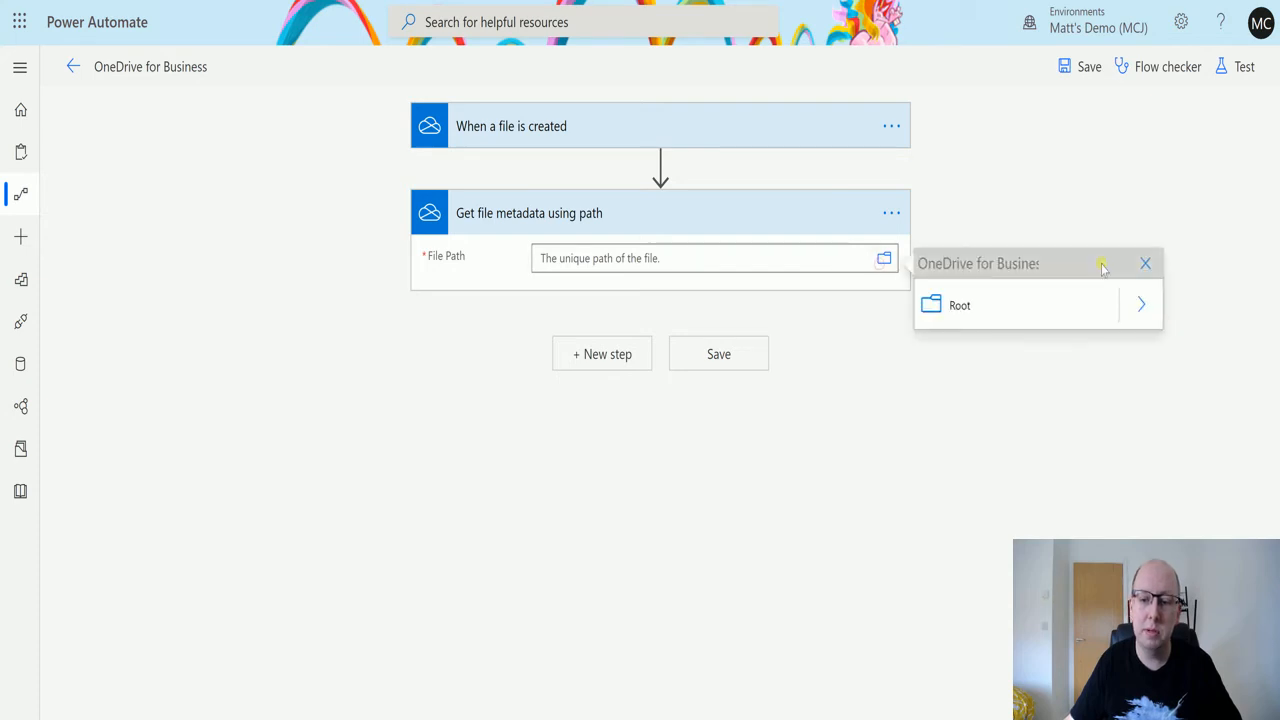
left_click(1140, 304)
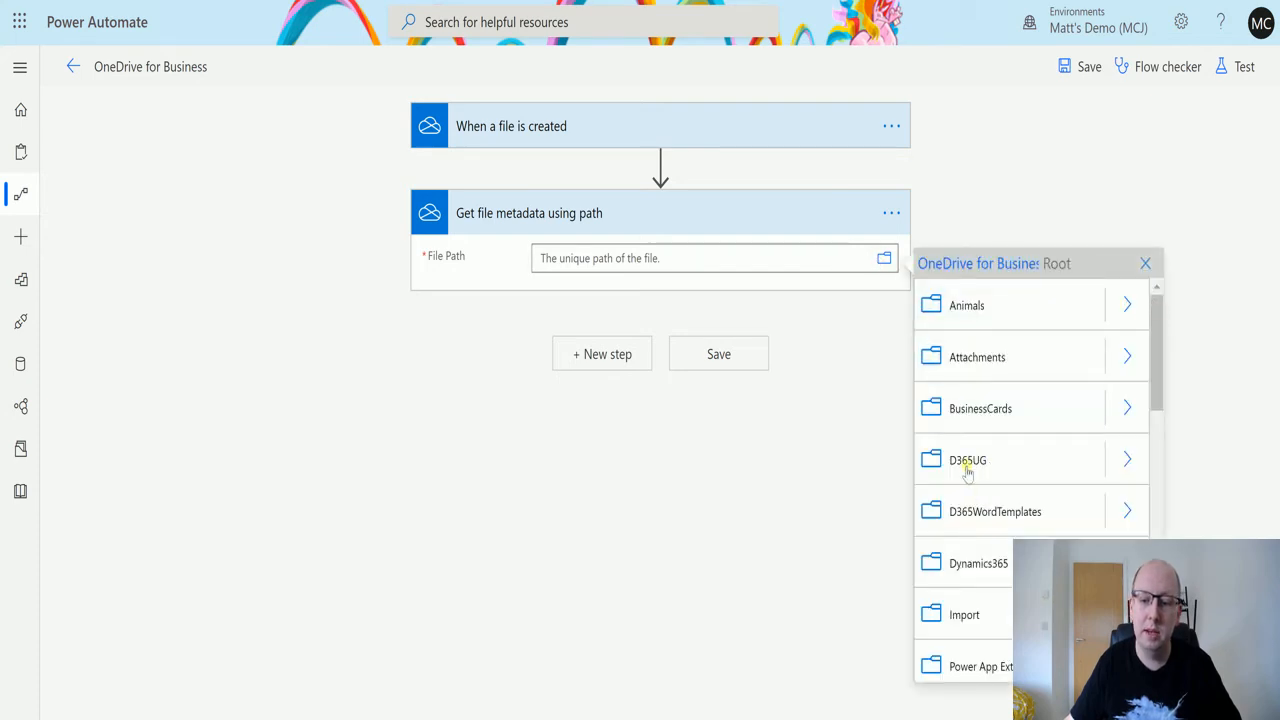
mouse_move(967, 511)
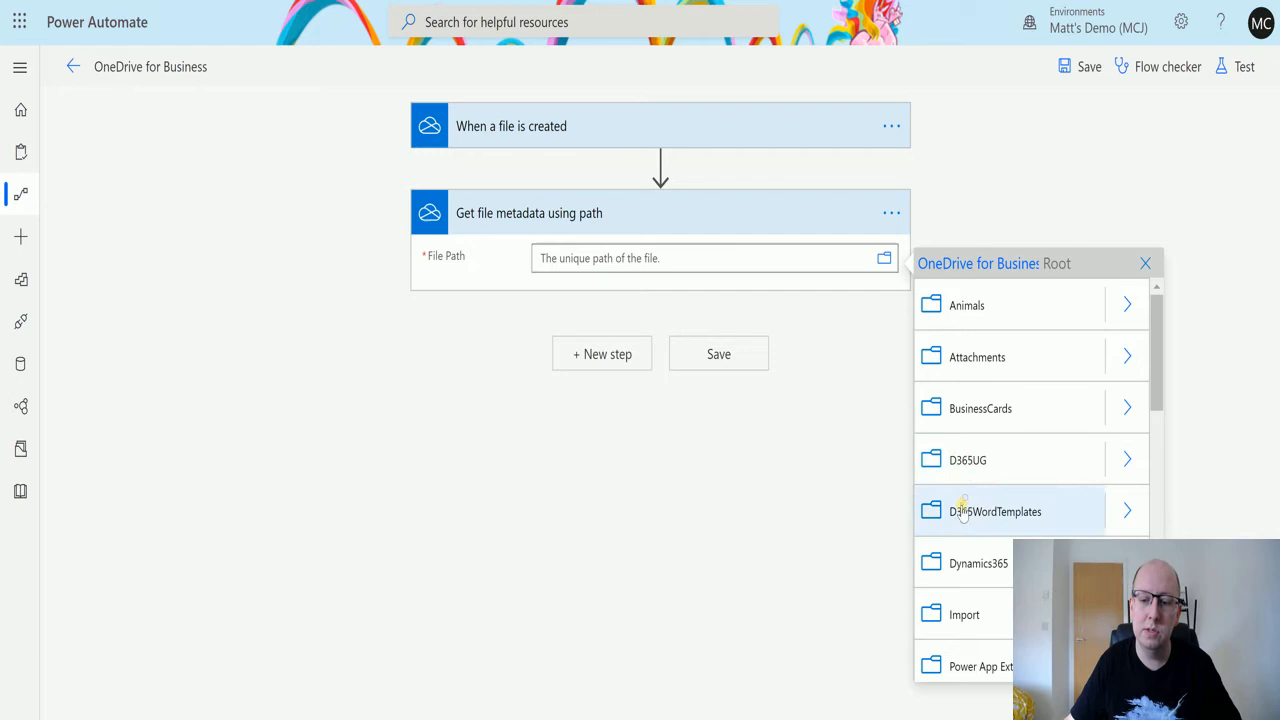
mouse_move(1145, 263)
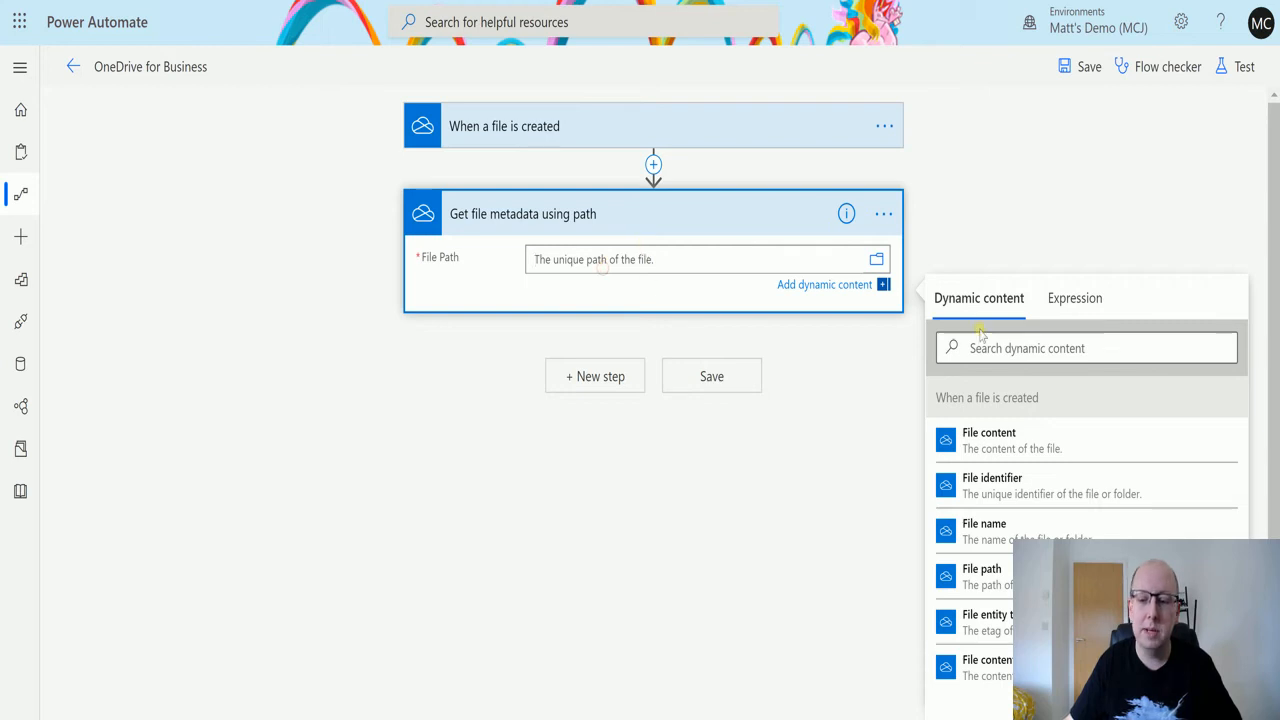
Step: Insert the trigger's 'File path' dynamic value into the metadata step's File Path field
left_click(982, 571)
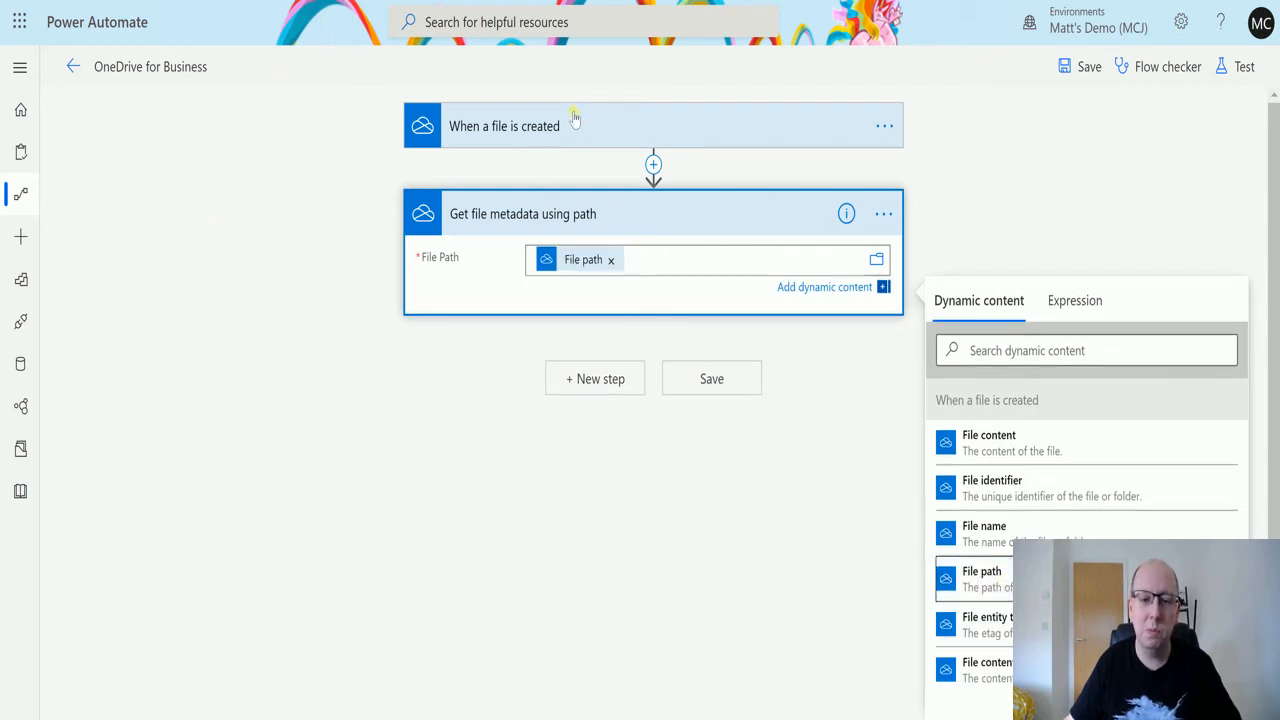
mouse_move(505, 160)
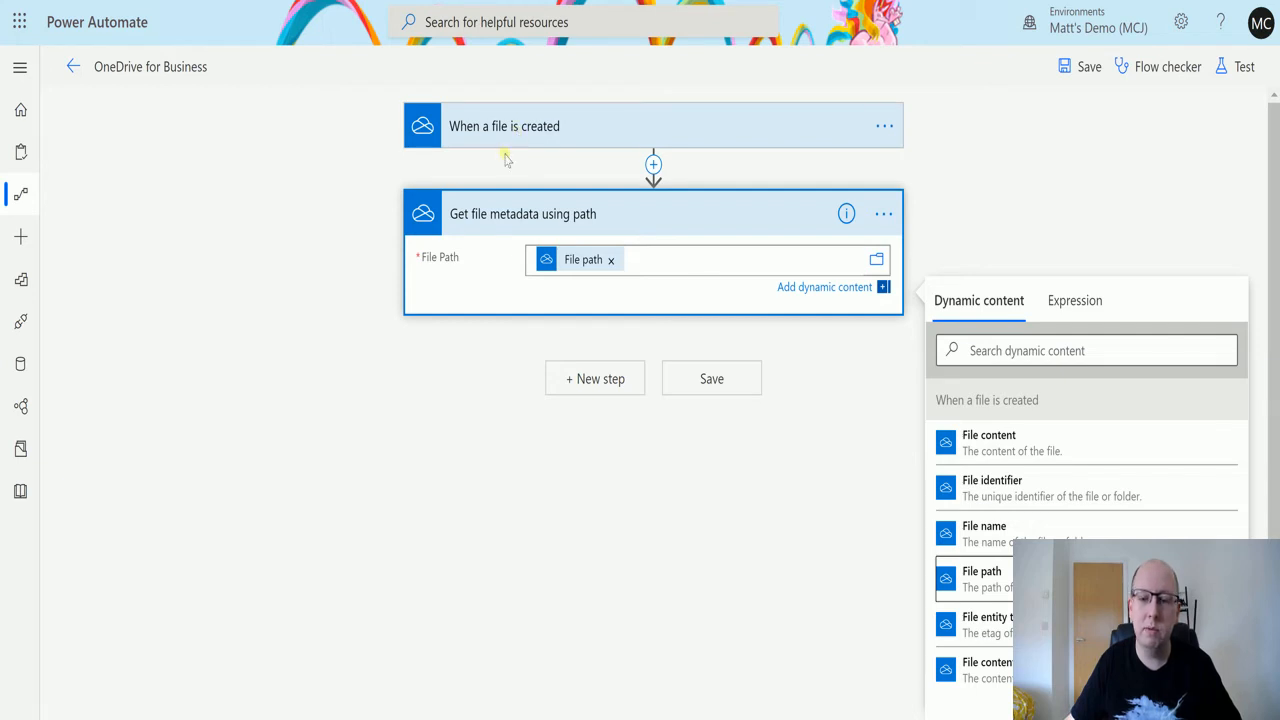
left_click(512, 126)
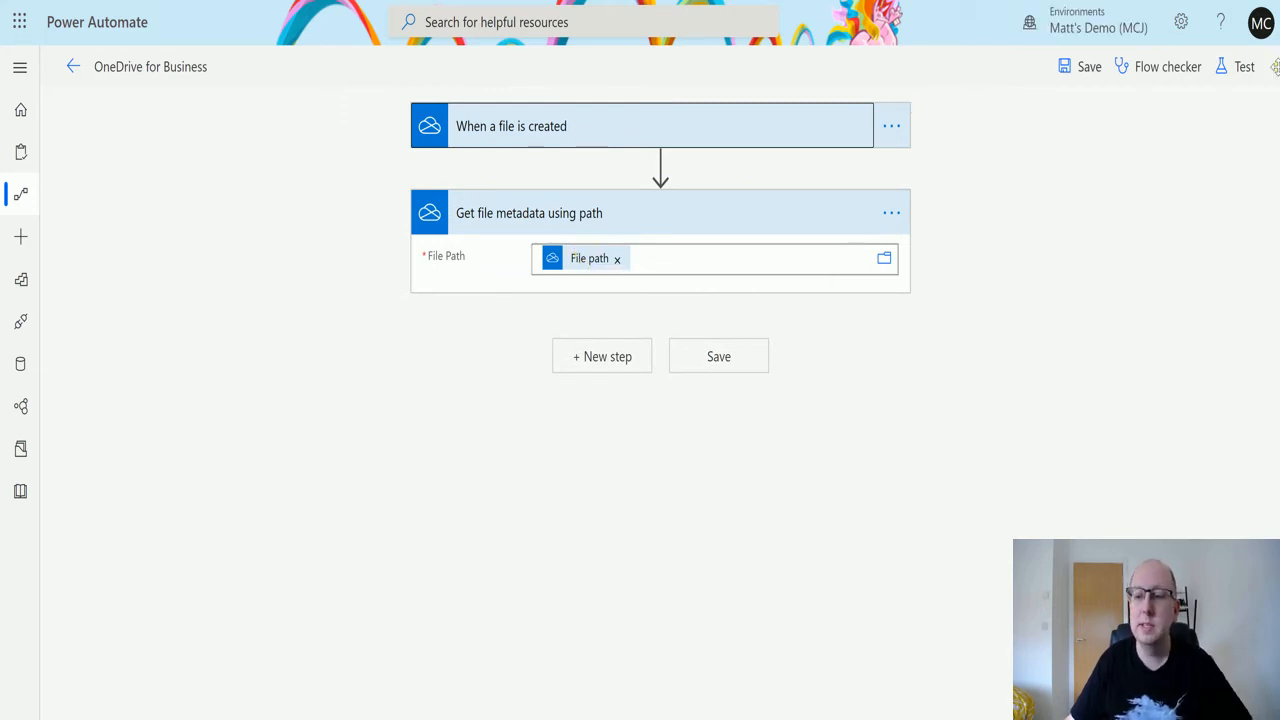
Step: Save the flow and start a test awaiting the trigger action being performed manually
left_click(1244, 66)
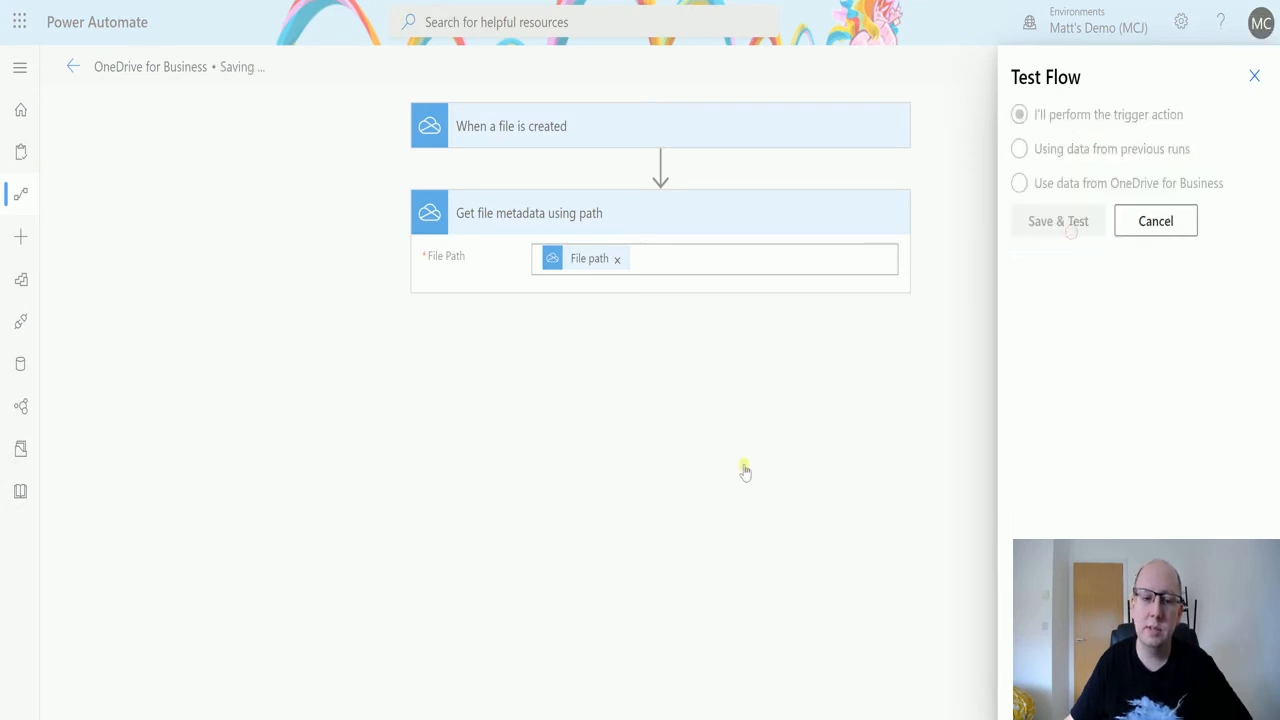
left_click(1057, 221)
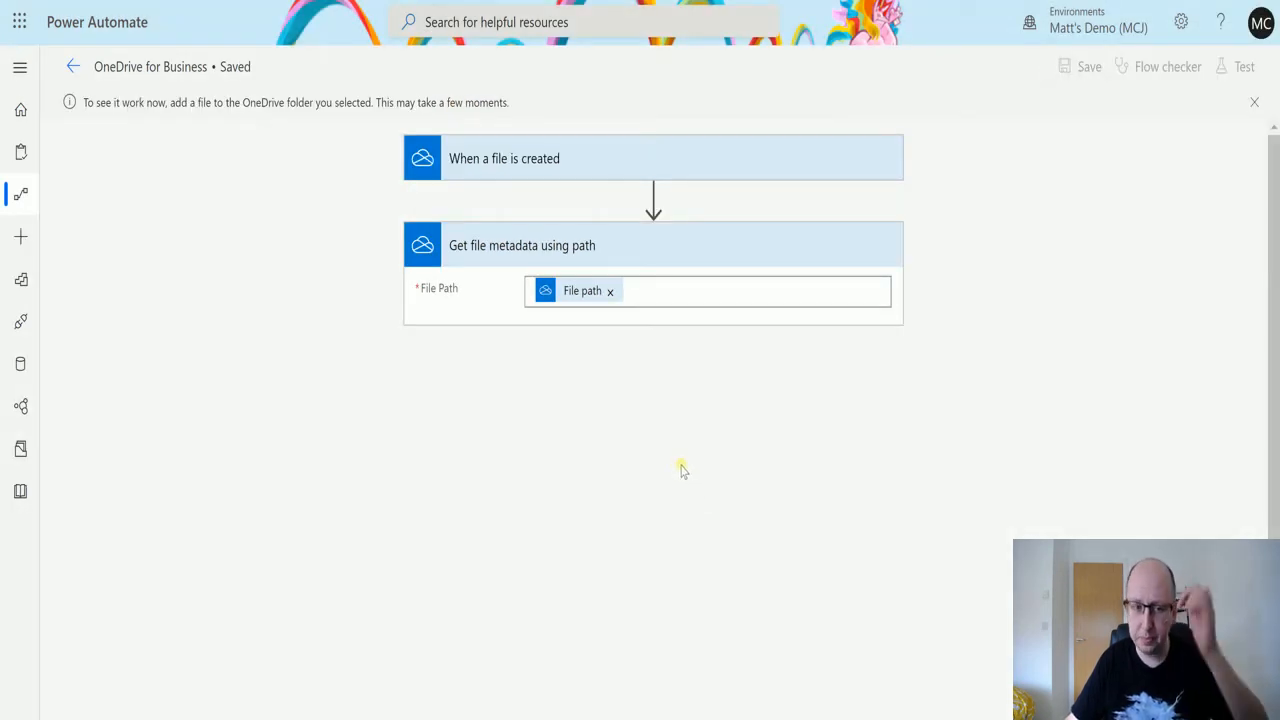
mouse_move(210, 188)
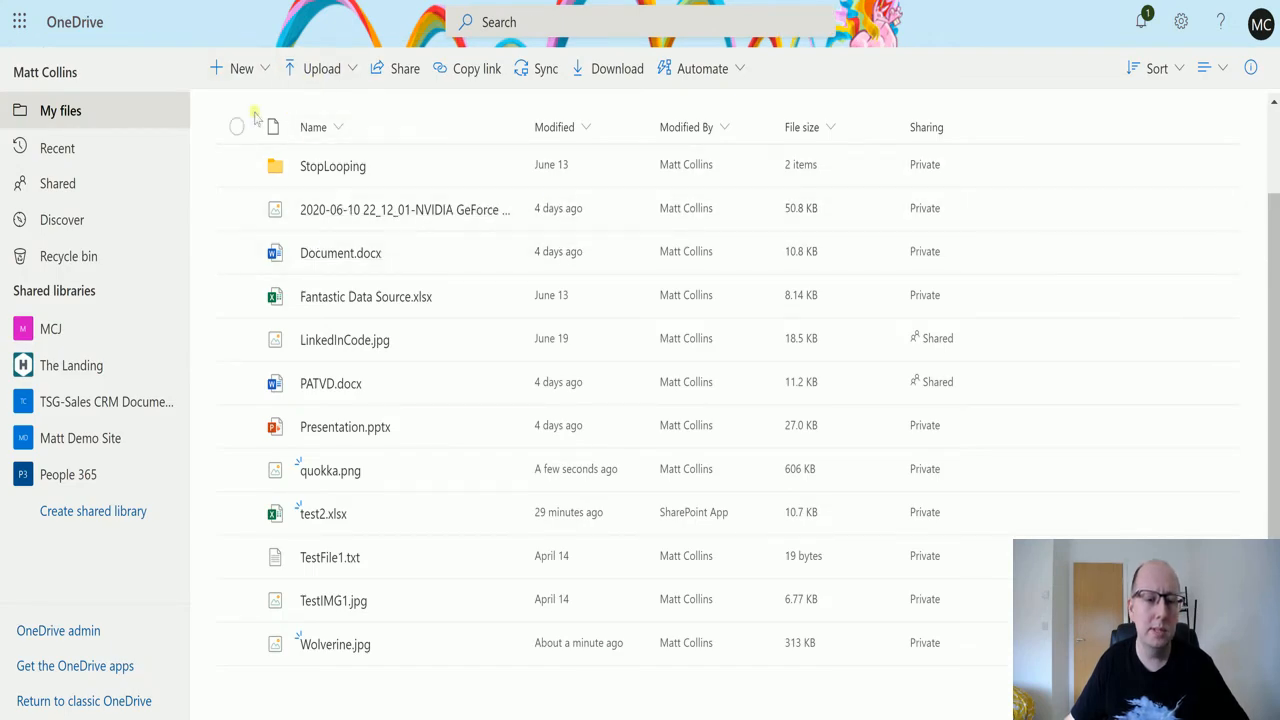
Step: Upload badger1.jpg to OneDrive My files to trigger the flow under test
left_click(321, 68)
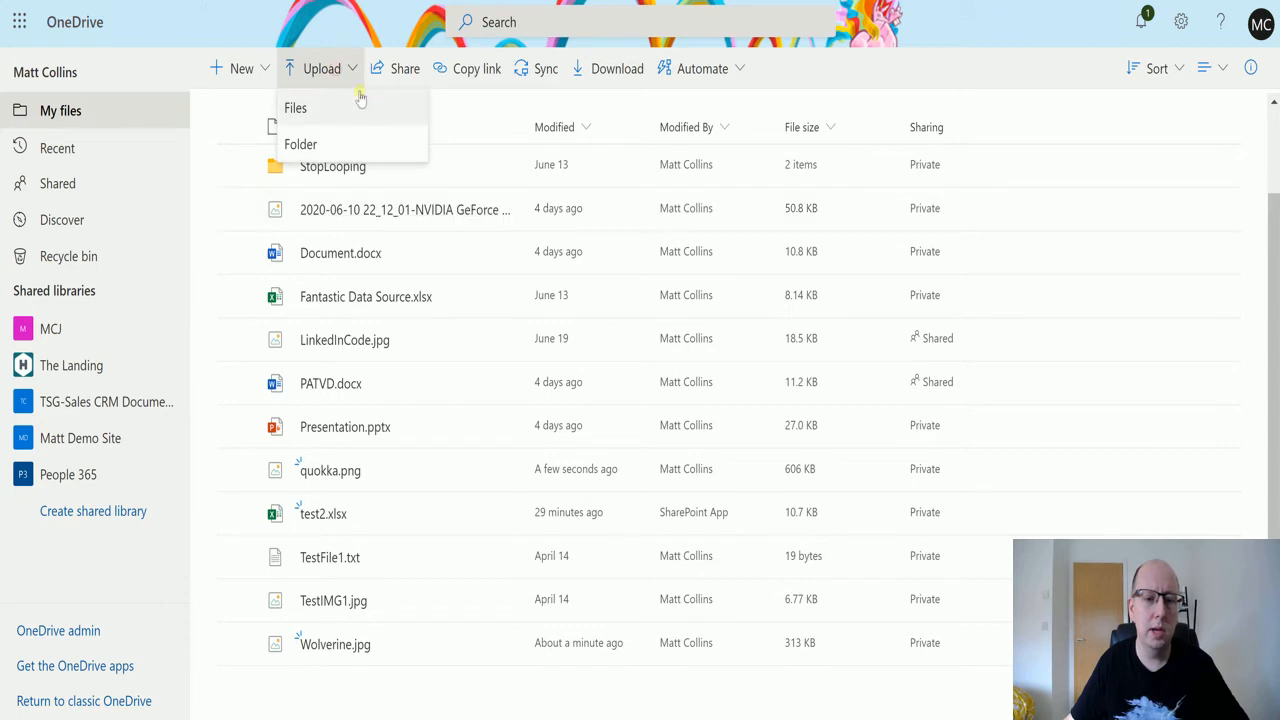
left_click(295, 107)
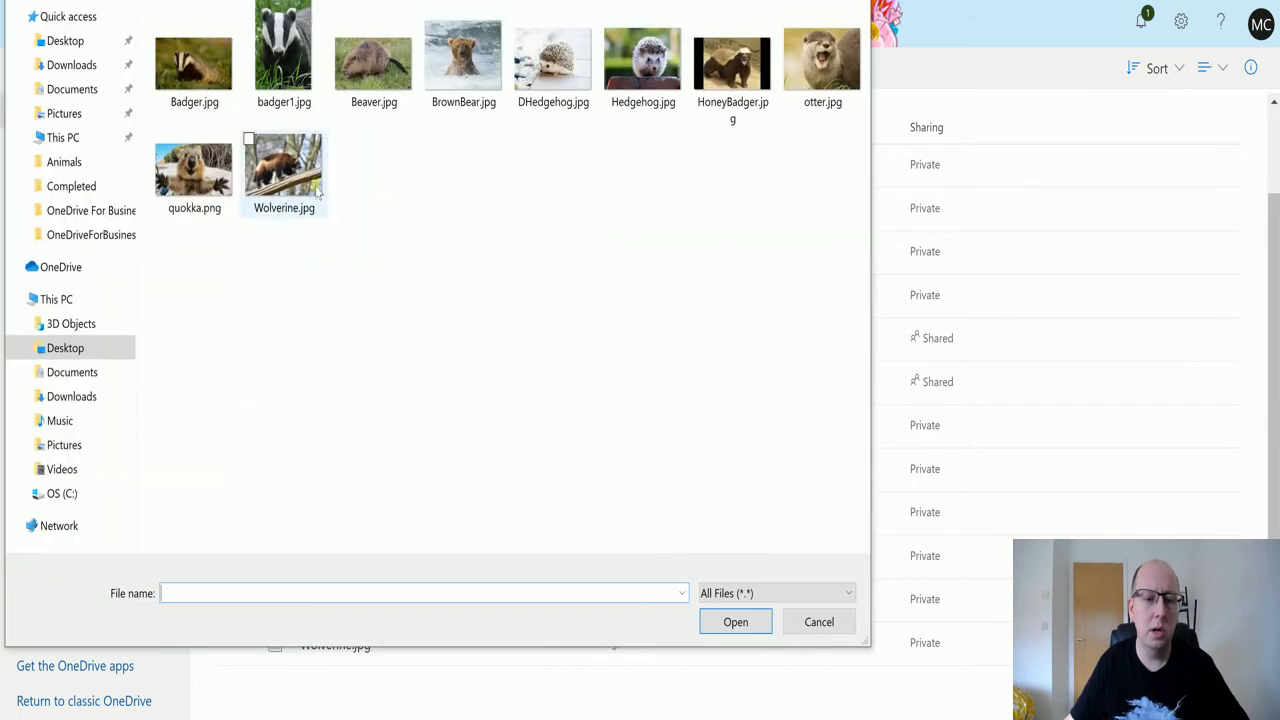
left_click(283, 55)
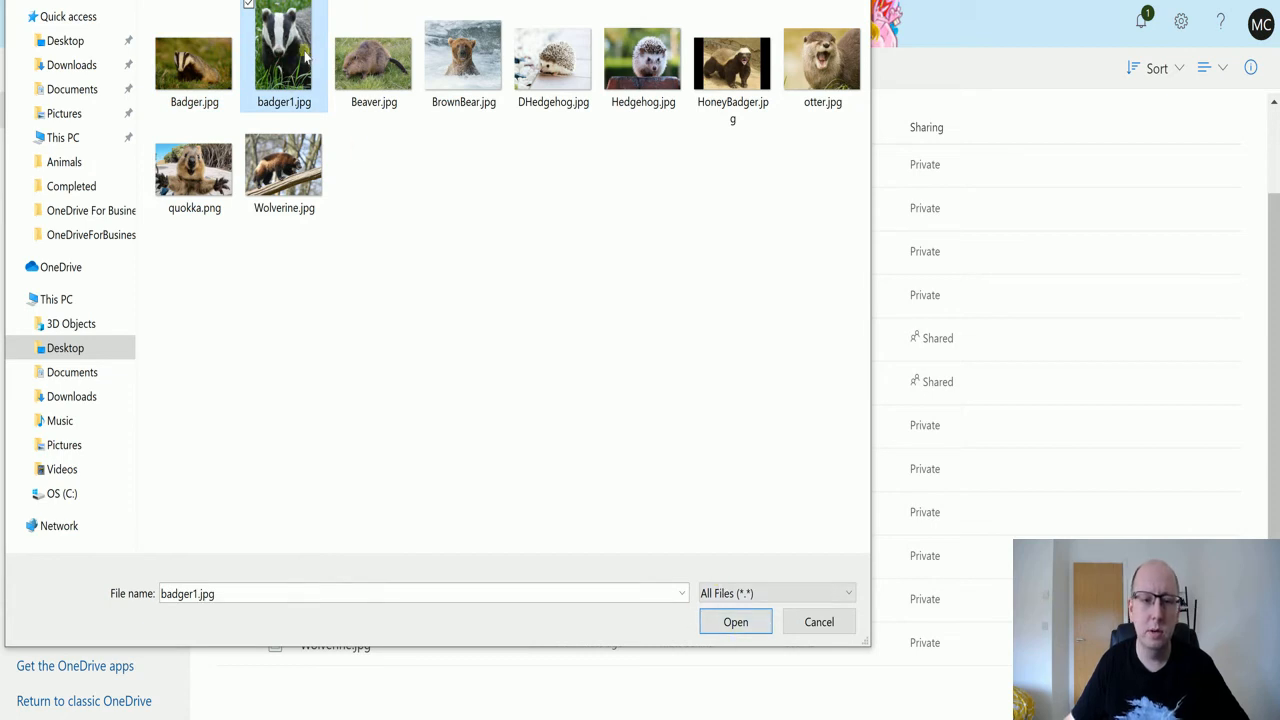
left_click(735, 621)
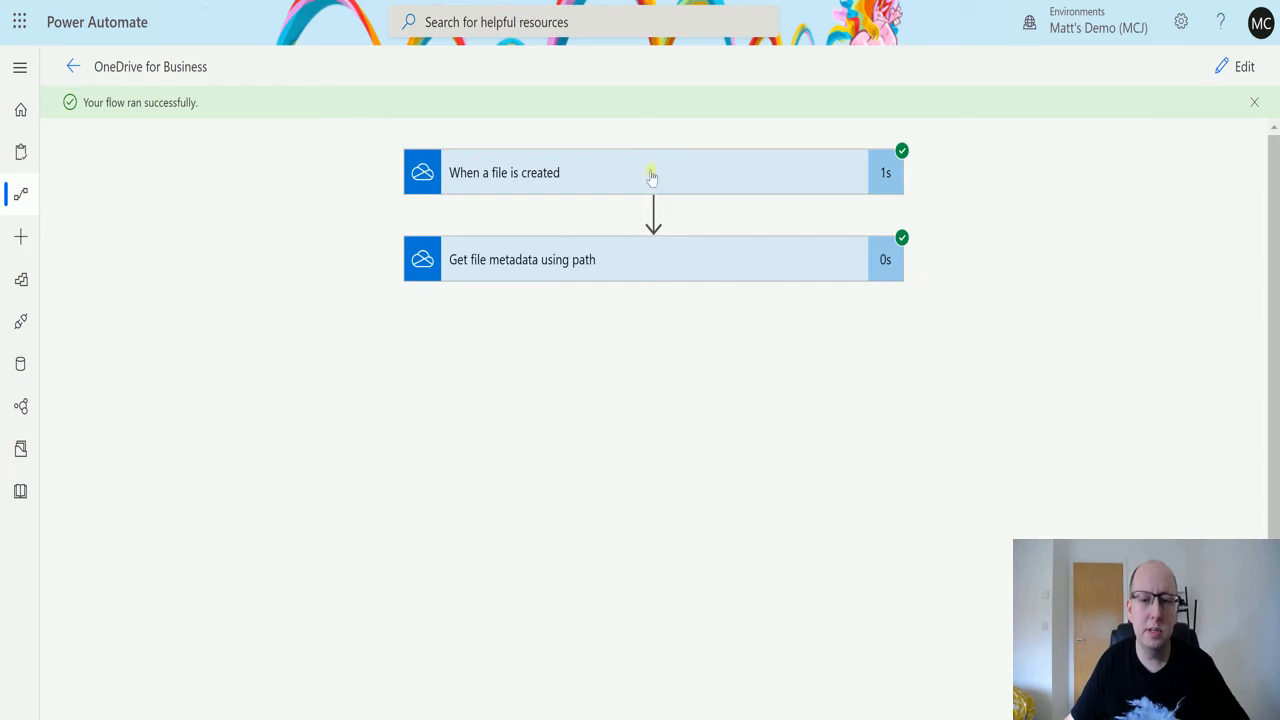
Step: Expand the run's 'Get file metadata using path' step to show badger1.jpg inputs and outputs
left_click(650, 172)
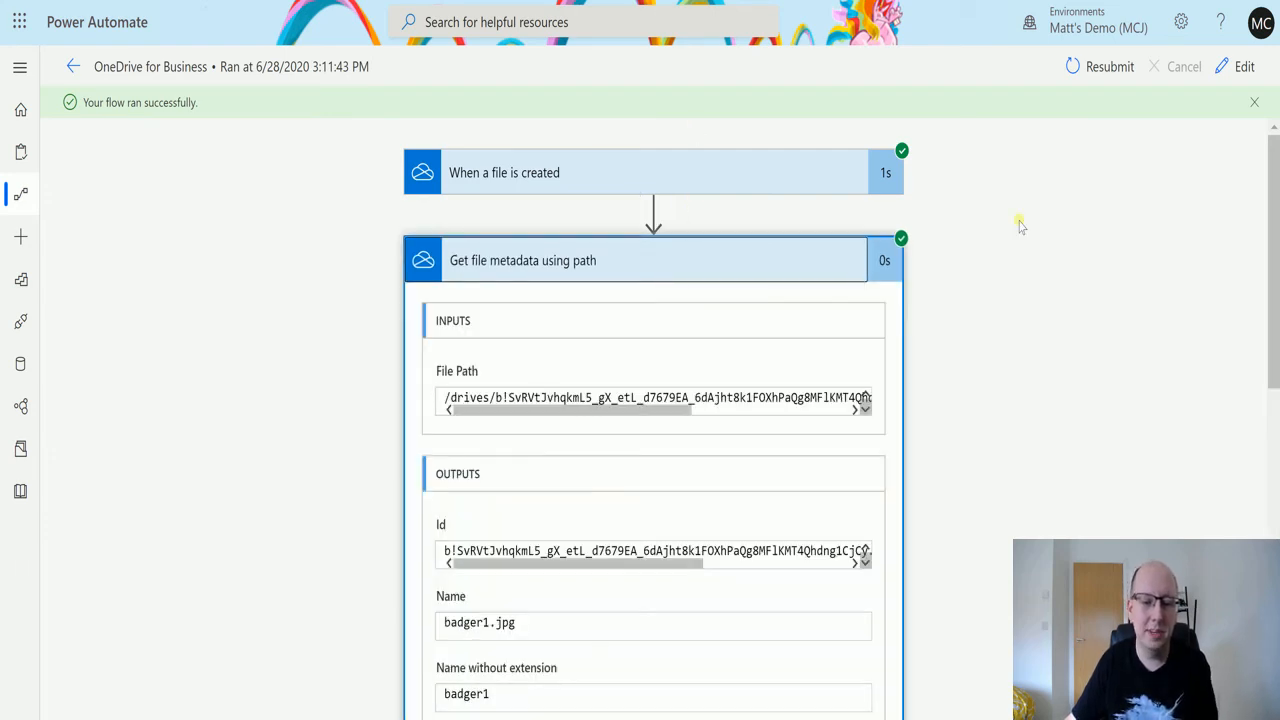
scroll("down", 3)
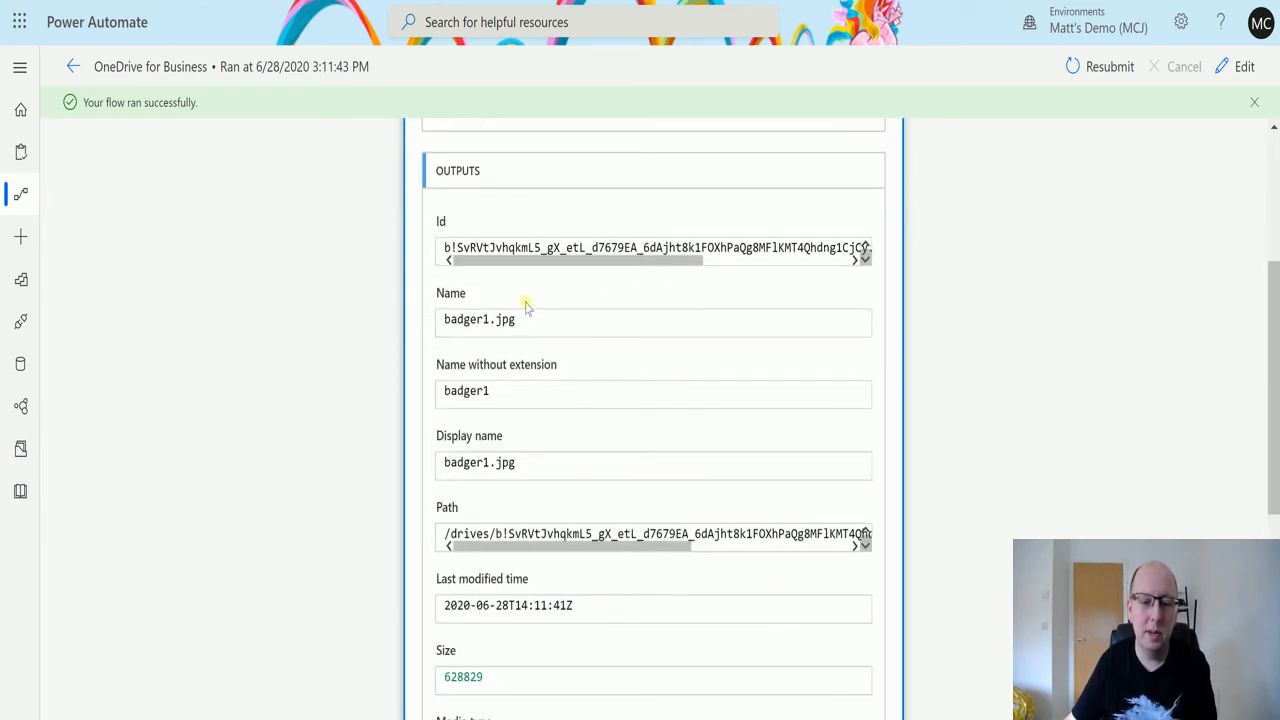
mouse_move(420, 315)
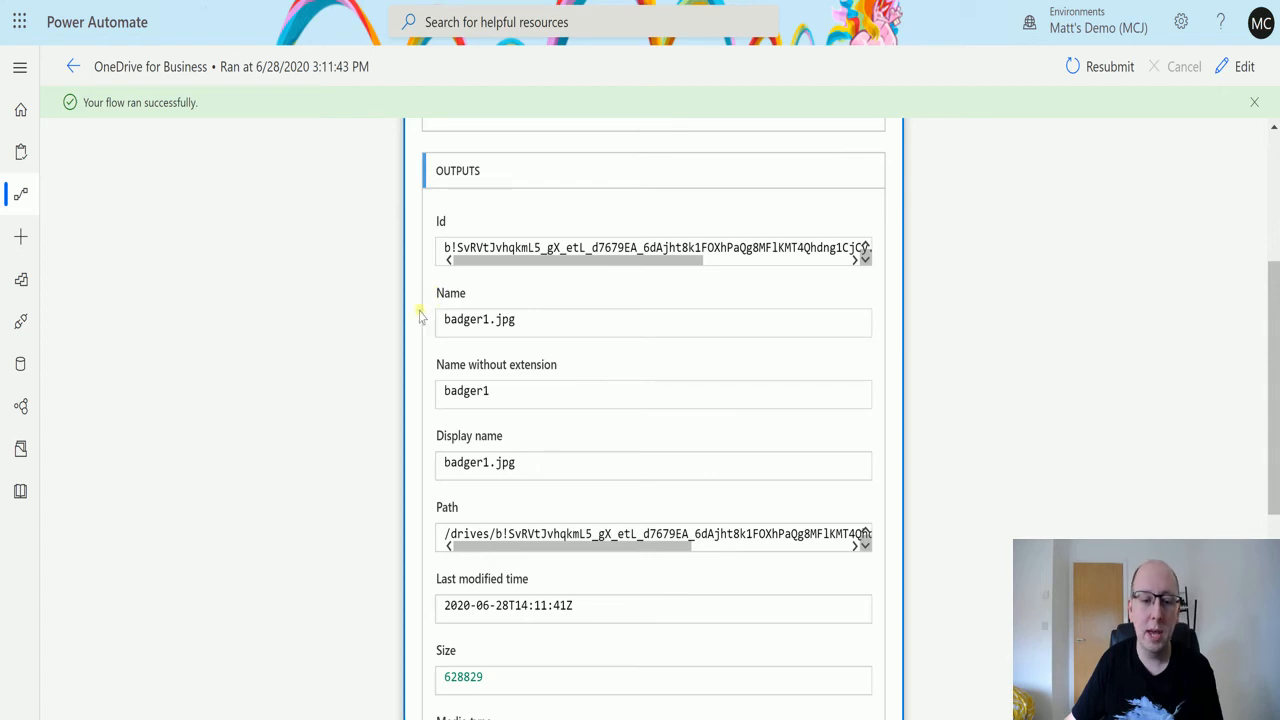
mouse_move(548, 440)
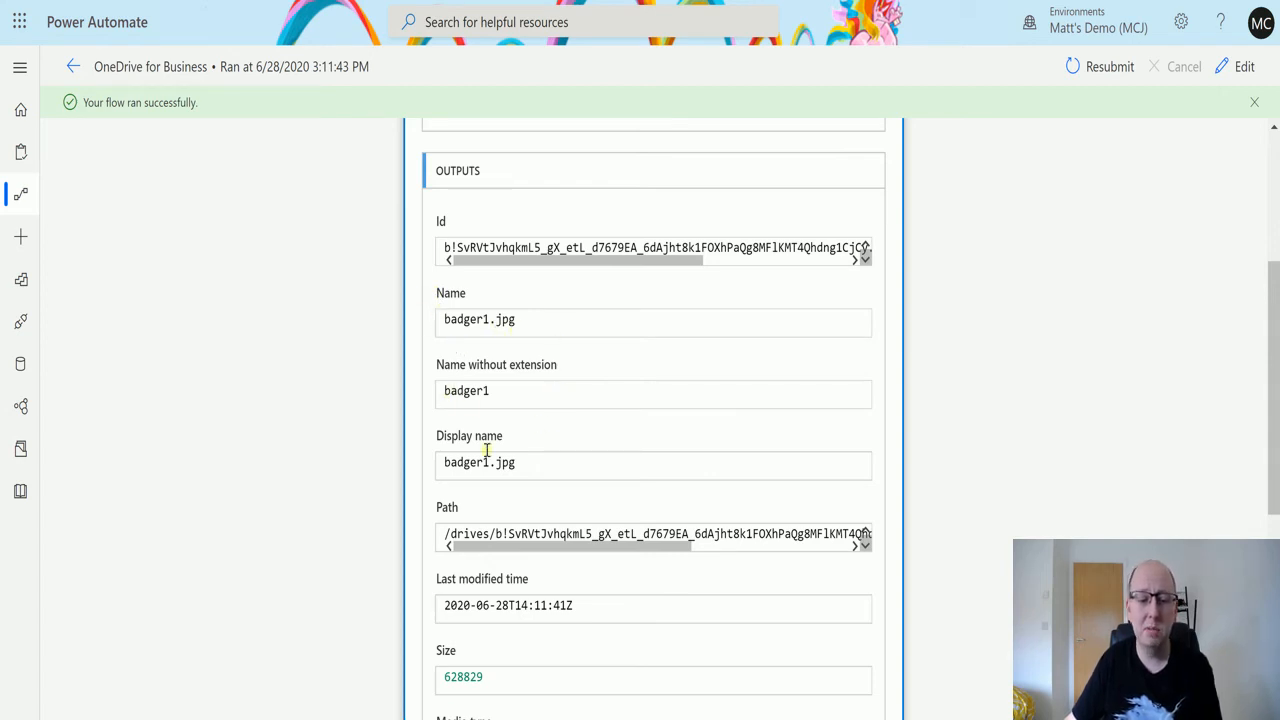
scroll("down", 3)
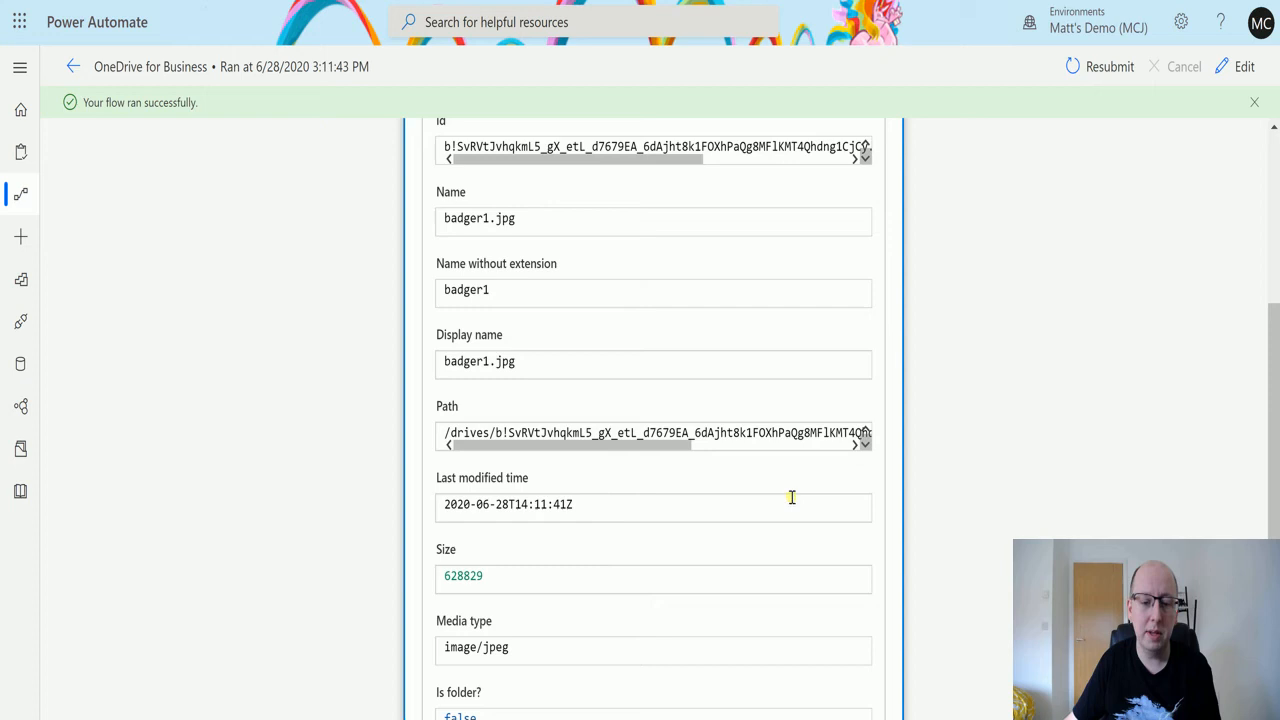
scroll("down", 3)
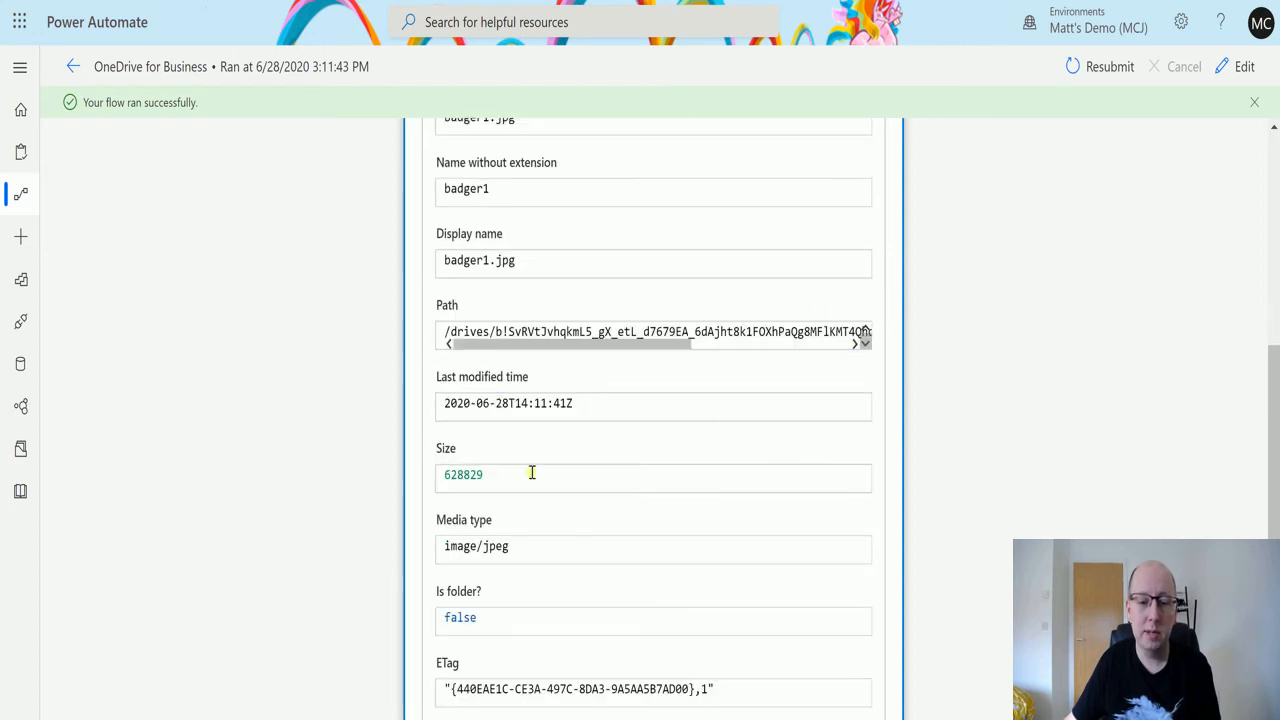
scroll("down", 3)
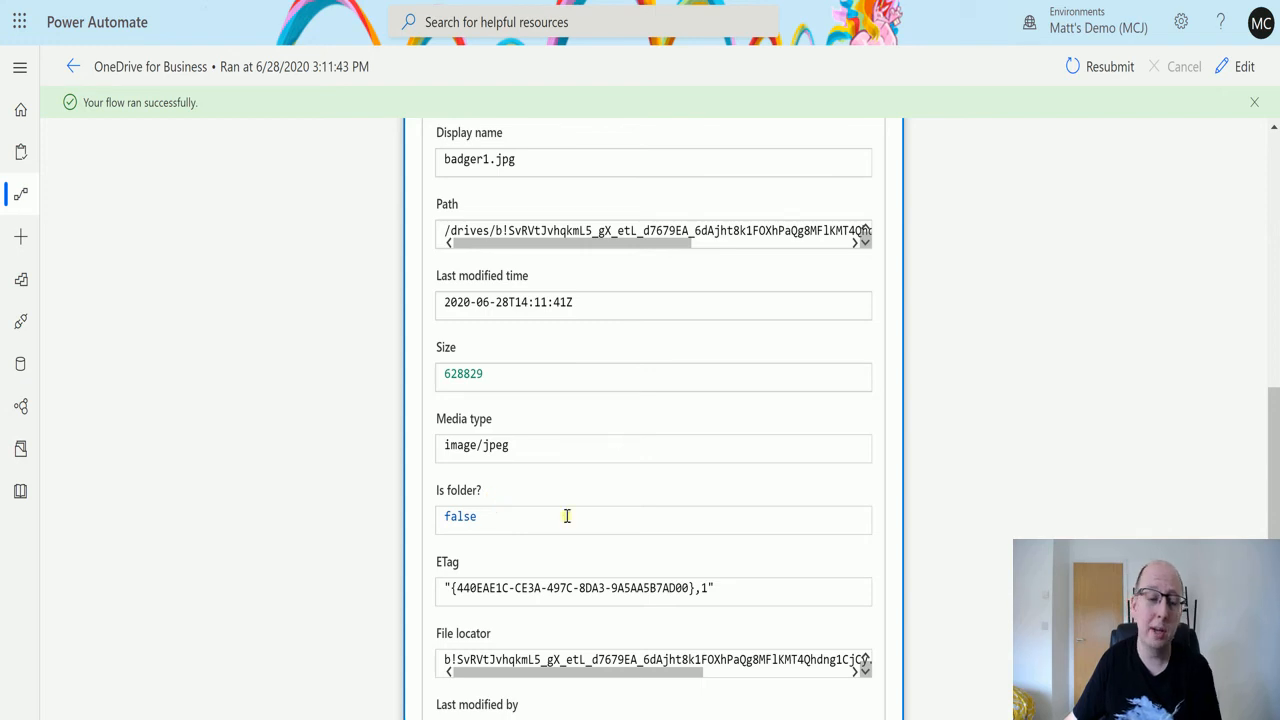
mouse_move(440, 550)
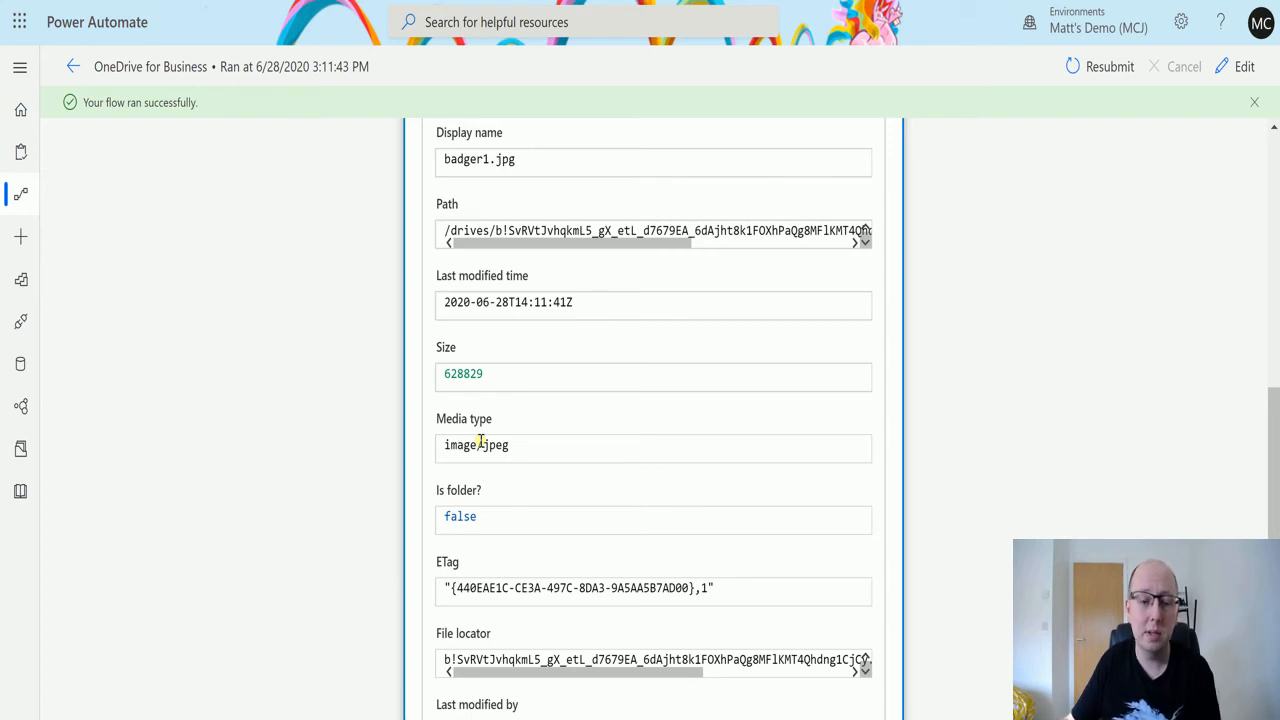
scroll("down", 3)
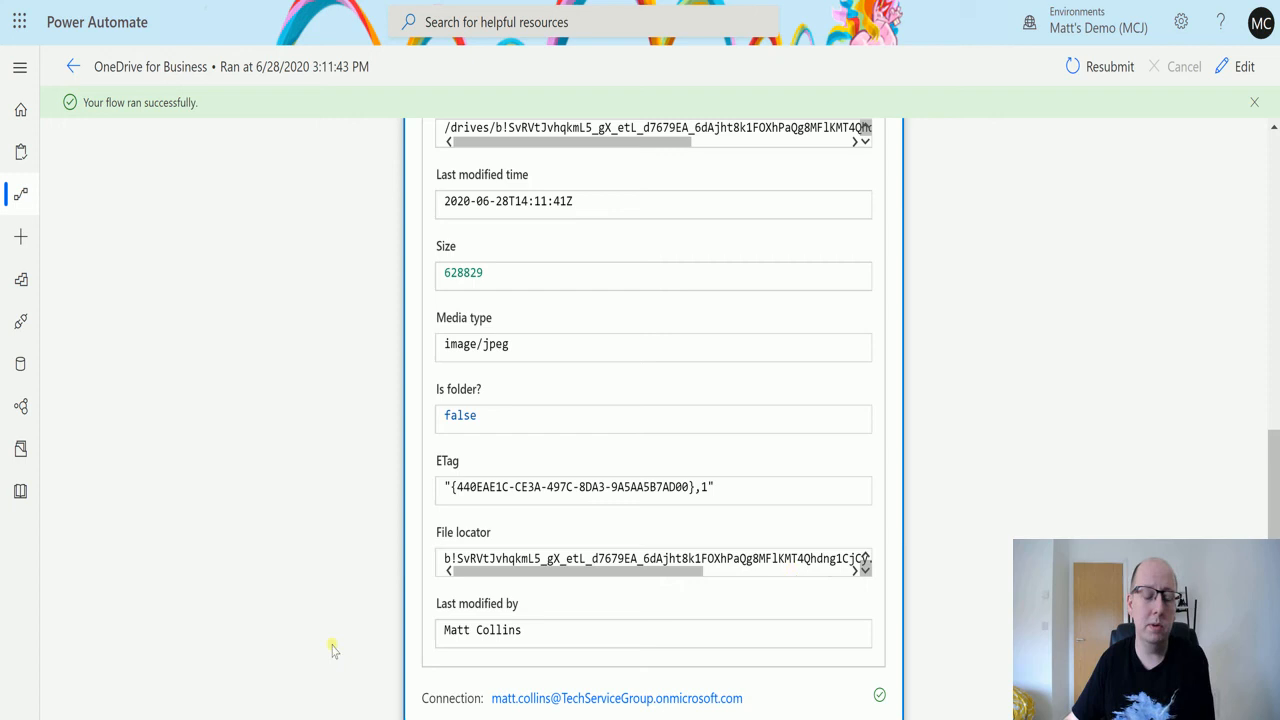
mouse_move(680, 540)
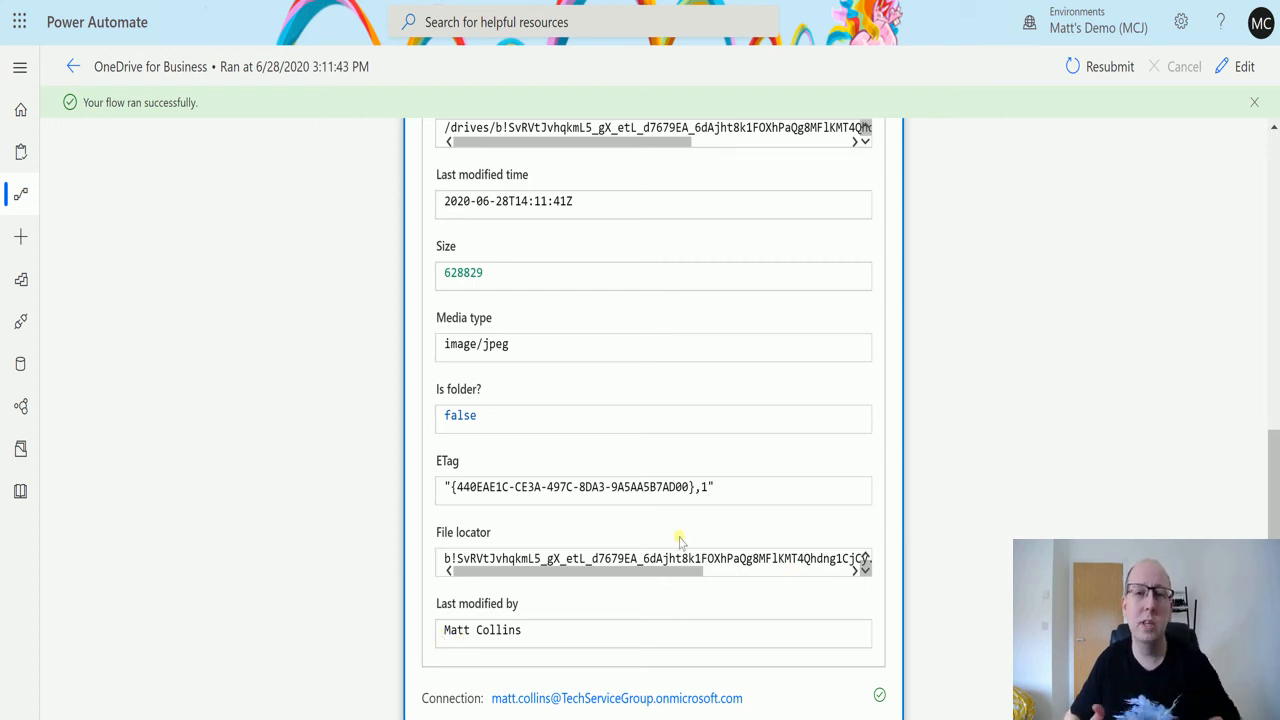